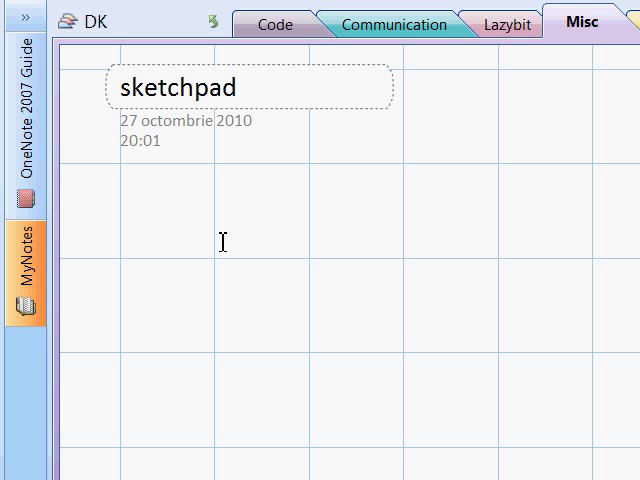
List the requirements: SIM card; smart card reader, PC/SC compliant; dekart.com; SIM Dump
{"action": "type", "text": "sl"}
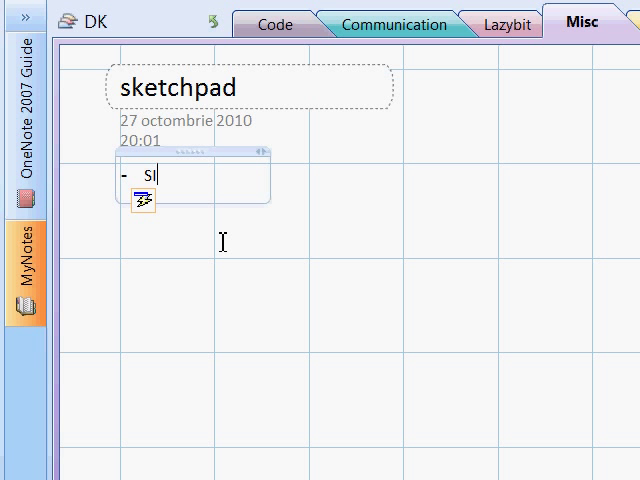
{"action": "type", "text": "IM card"}
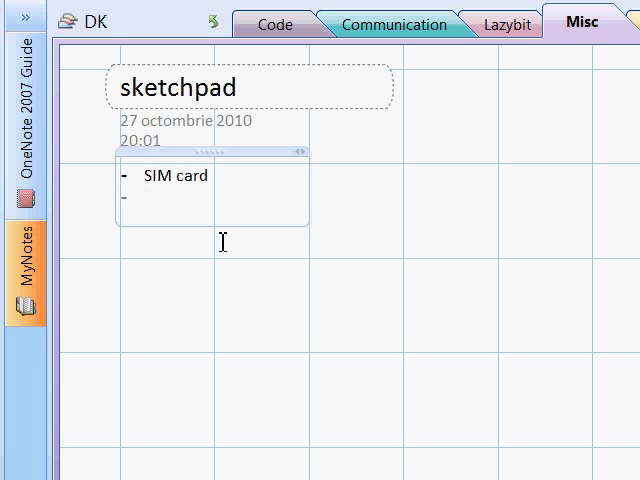
{"action": "type", "text": "smar"}
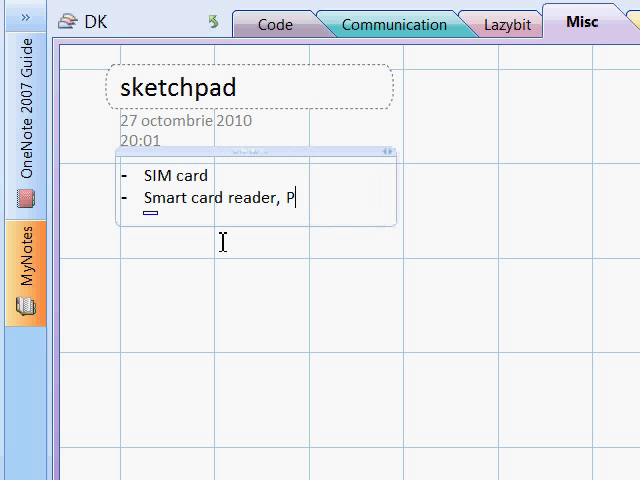
{"action": "type", "text": "C/SC"}
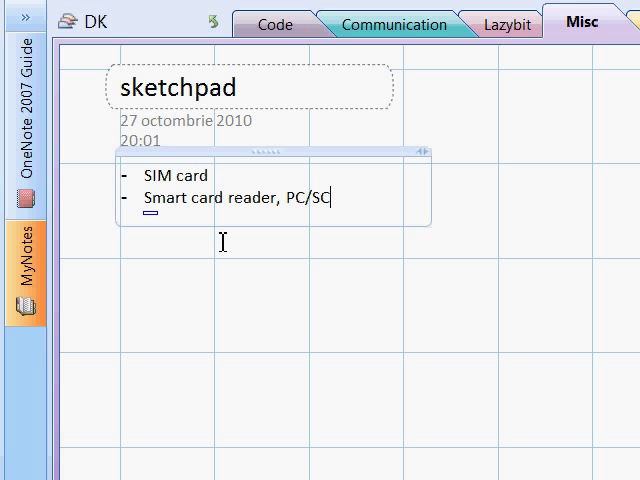
{"action": "type", "text": "compliant;"}
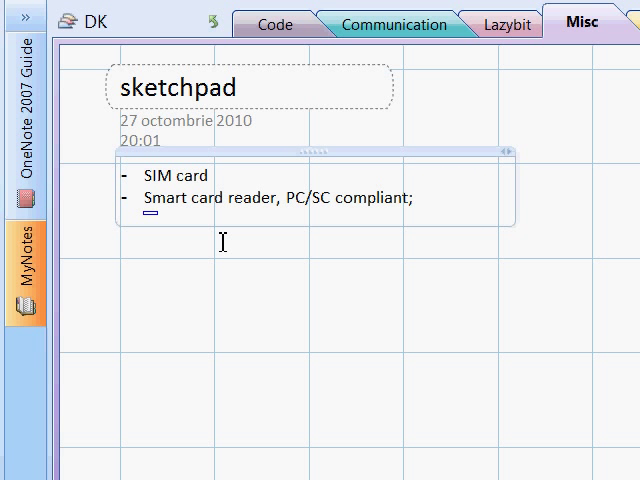
{"action": "type", "text": "dekart.com"}
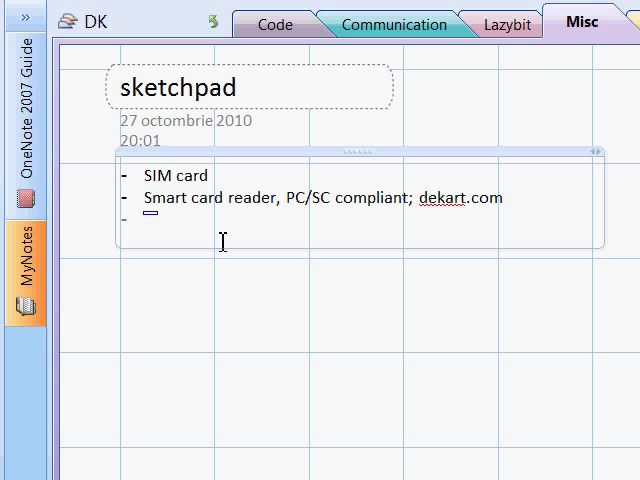
{"action": "type", "text": "SIM"}
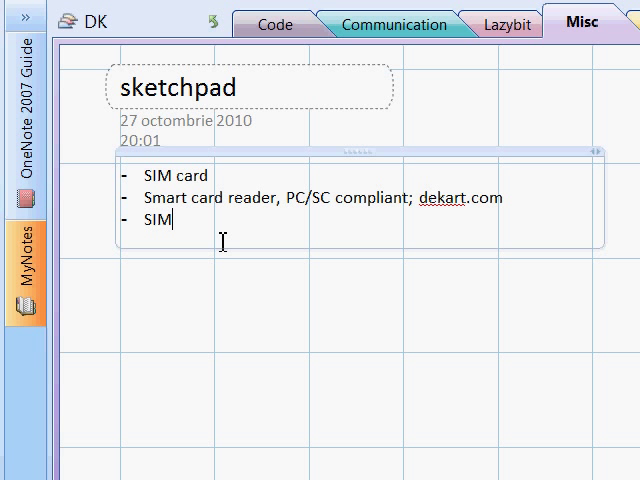
{"action": "type", "text": "D"}
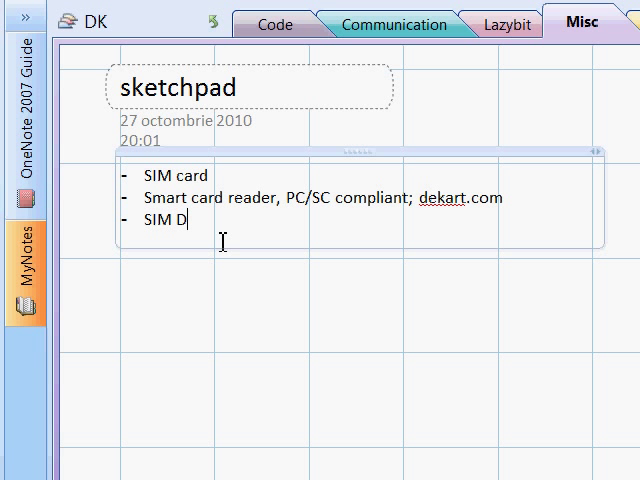
{"action": "type", "text": "ump"}
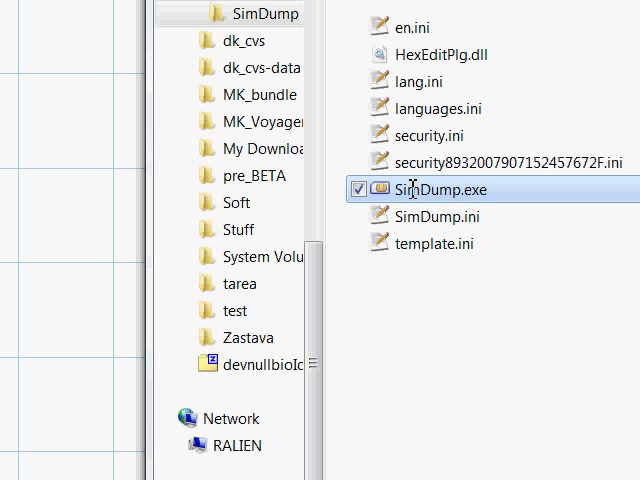
Launch SimDump.exe, choose Dekart Smart Card Reader 0 and read the card in 3G (USIM) mode
{"action": "double_click", "coordinate": [436, 188]}
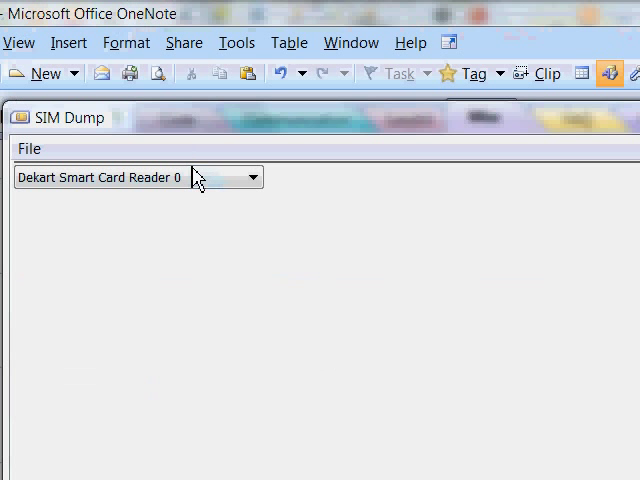
{"action": "left_click", "coordinate": [252, 176]}
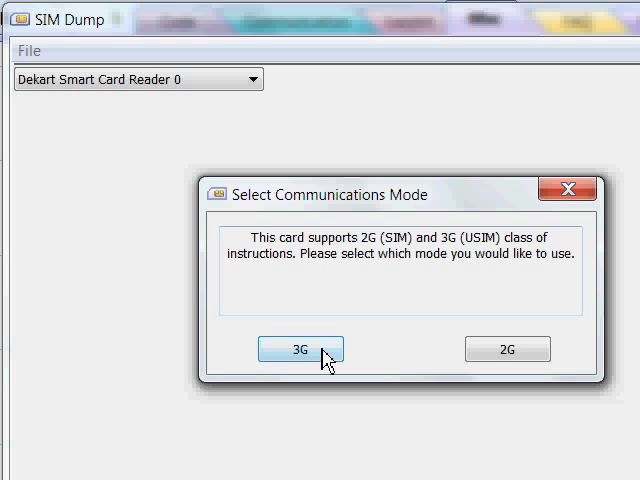
{"action": "left_click", "coordinate": [300, 348]}
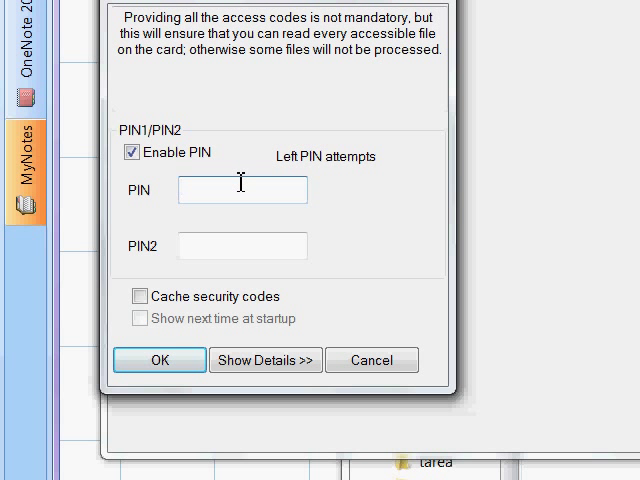
{"action": "mouse_move", "coordinate": [248, 188]}
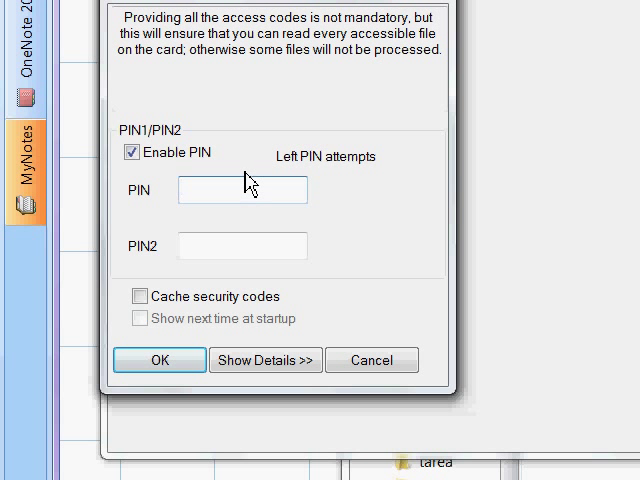
Continue past the security codes prompt with the PIN fields left blank
{"action": "left_click", "coordinate": [242, 188]}
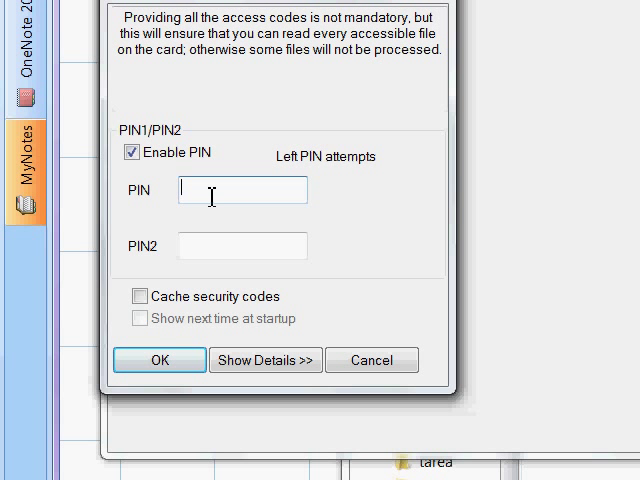
{"action": "mouse_move", "coordinate": [178, 322]}
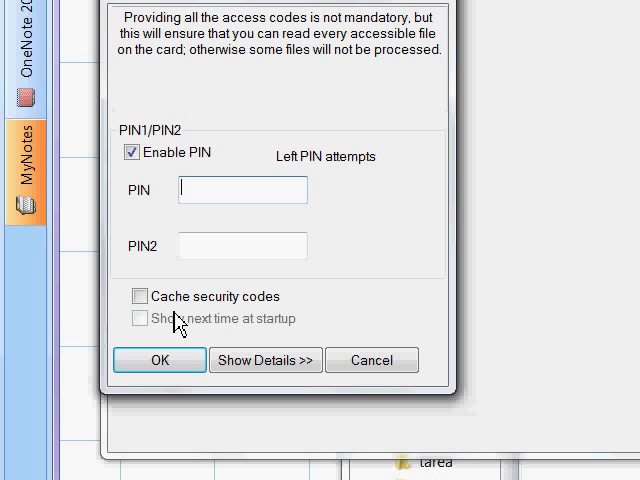
{"action": "left_click", "coordinate": [160, 360]}
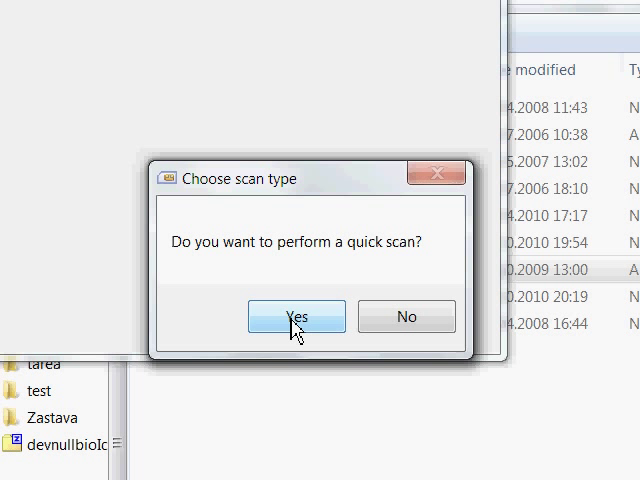
Answer Yes to perform a quick scan of the SIM card
{"action": "left_click", "coordinate": [296, 316]}
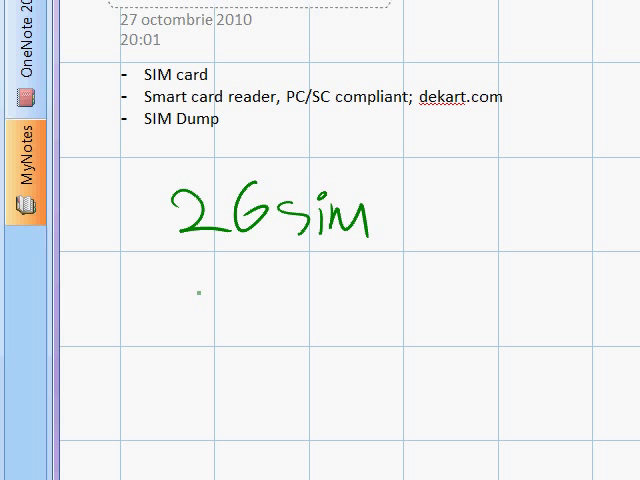
Sketch a column of green pen lines beneath the handwritten 2G sim heading
{"action": "left_click_drag", "start_coordinate": [180, 272], "coordinate": [300, 272]}
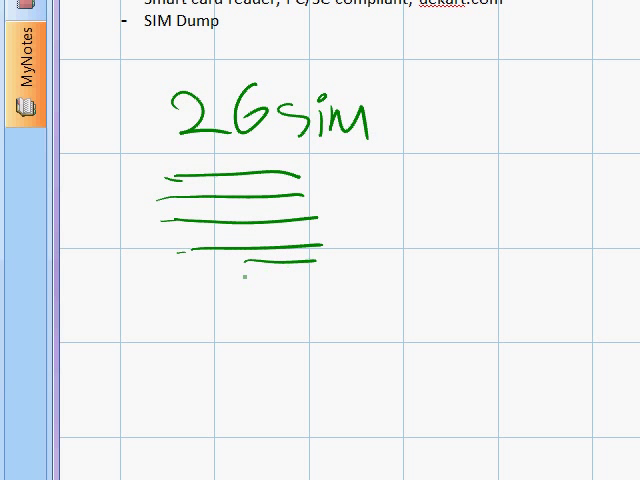
{"action": "left_click_drag", "start_coordinate": [244, 280], "coordinate": [316, 320]}
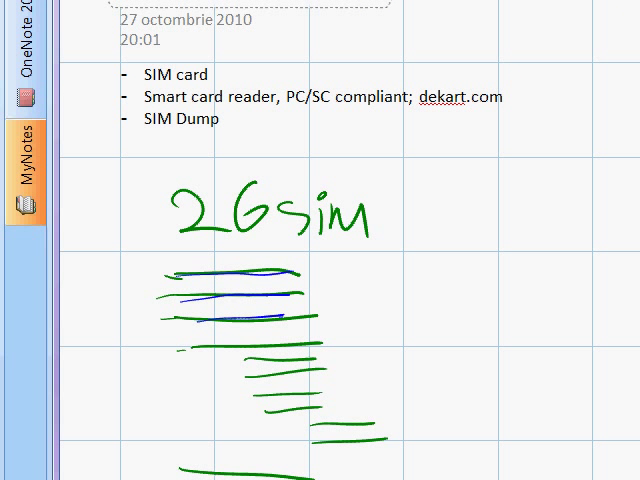
{"action": "scroll", "scroll_direction": "down", "scroll_amount": 3}
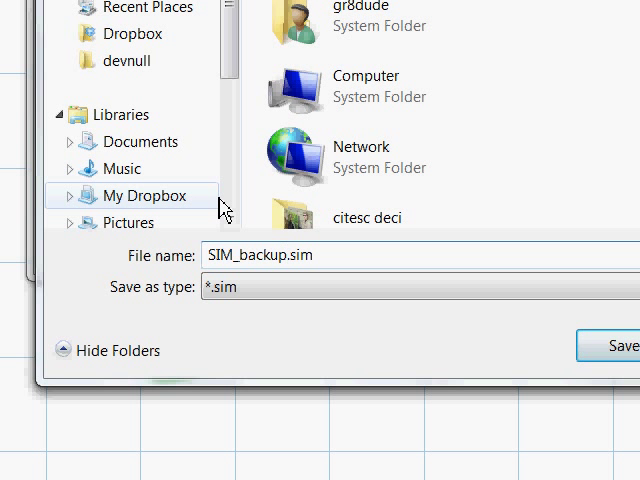
Save the card backup as SIM_backup-3G.sim
{"action": "type", "text": "-3G"}
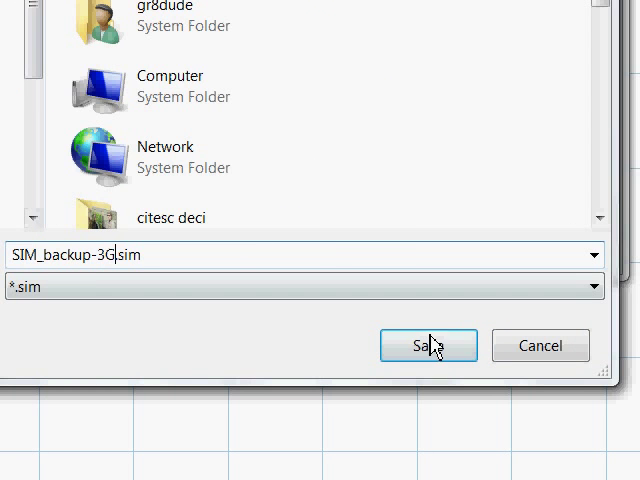
{"action": "left_click", "coordinate": [428, 344]}
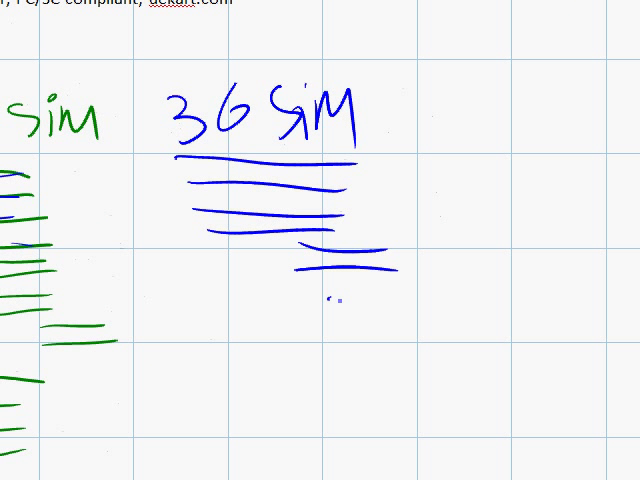
Scroll the page while the blue 3G SIM heading and lines are sketched beside the 2G notes
{"action": "scroll", "scroll_direction": "down", "scroll_amount": 3}
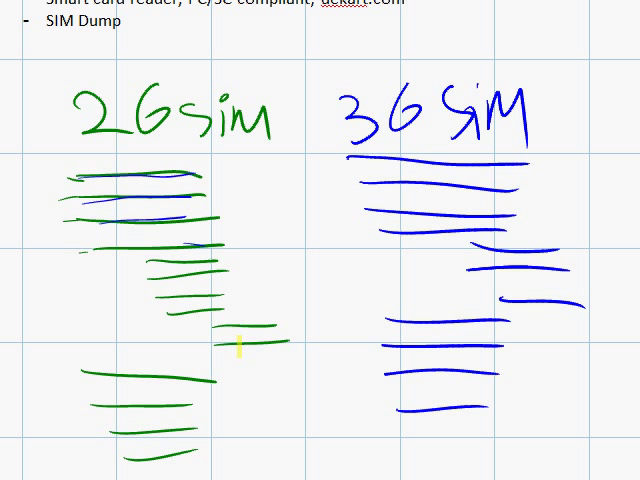
{"action": "scroll", "scroll_direction": "down", "scroll_amount": 3}
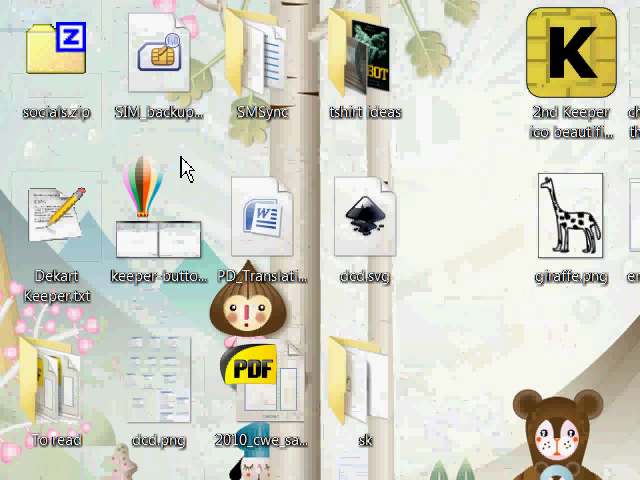
Open the SIM_backup-3G.sim file from the desktop in SIM Explorer
{"action": "left_click", "coordinate": [160, 60]}
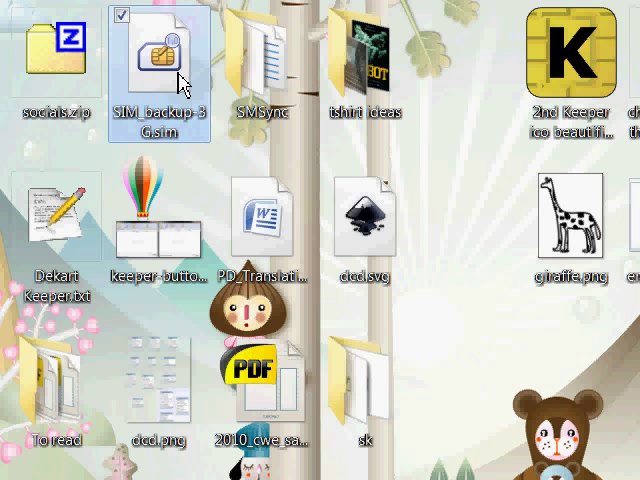
{"action": "mouse_move", "coordinate": [180, 82]}
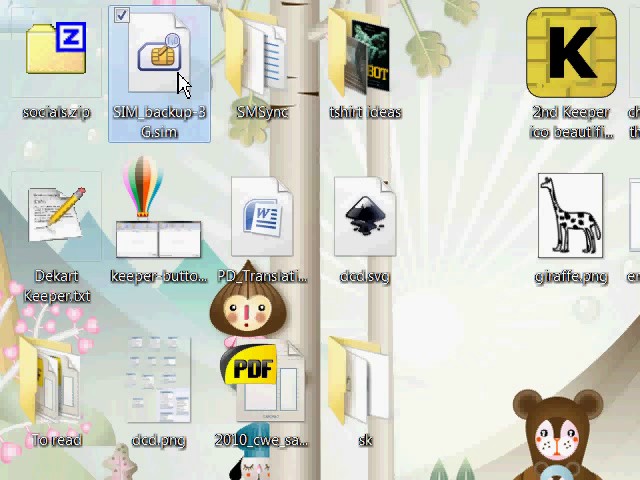
{"action": "double_click", "coordinate": [158, 56]}
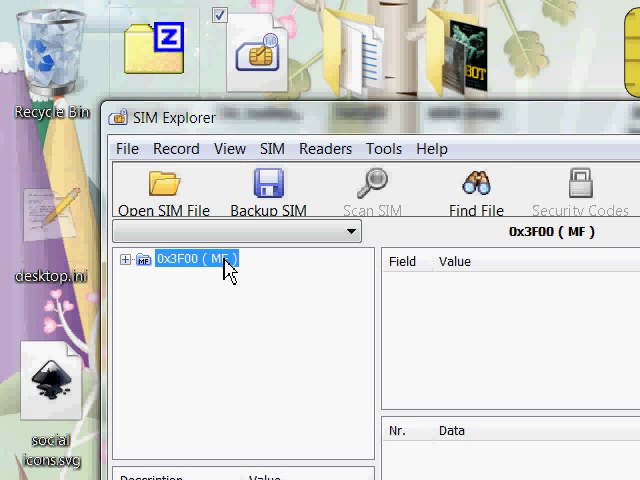
Expand the 0x3F00 (MF) tree into DF_DCS1800 and view the 0x6F20 (EF_Kc) file details
{"action": "left_click", "coordinate": [124, 258]}
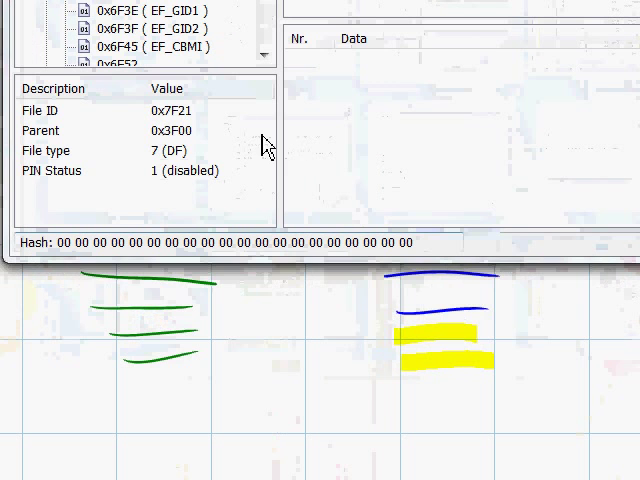
{"action": "left_click", "coordinate": [248, 134]}
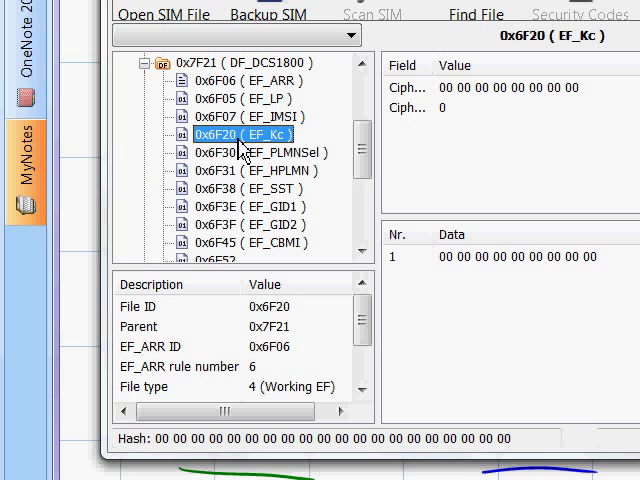